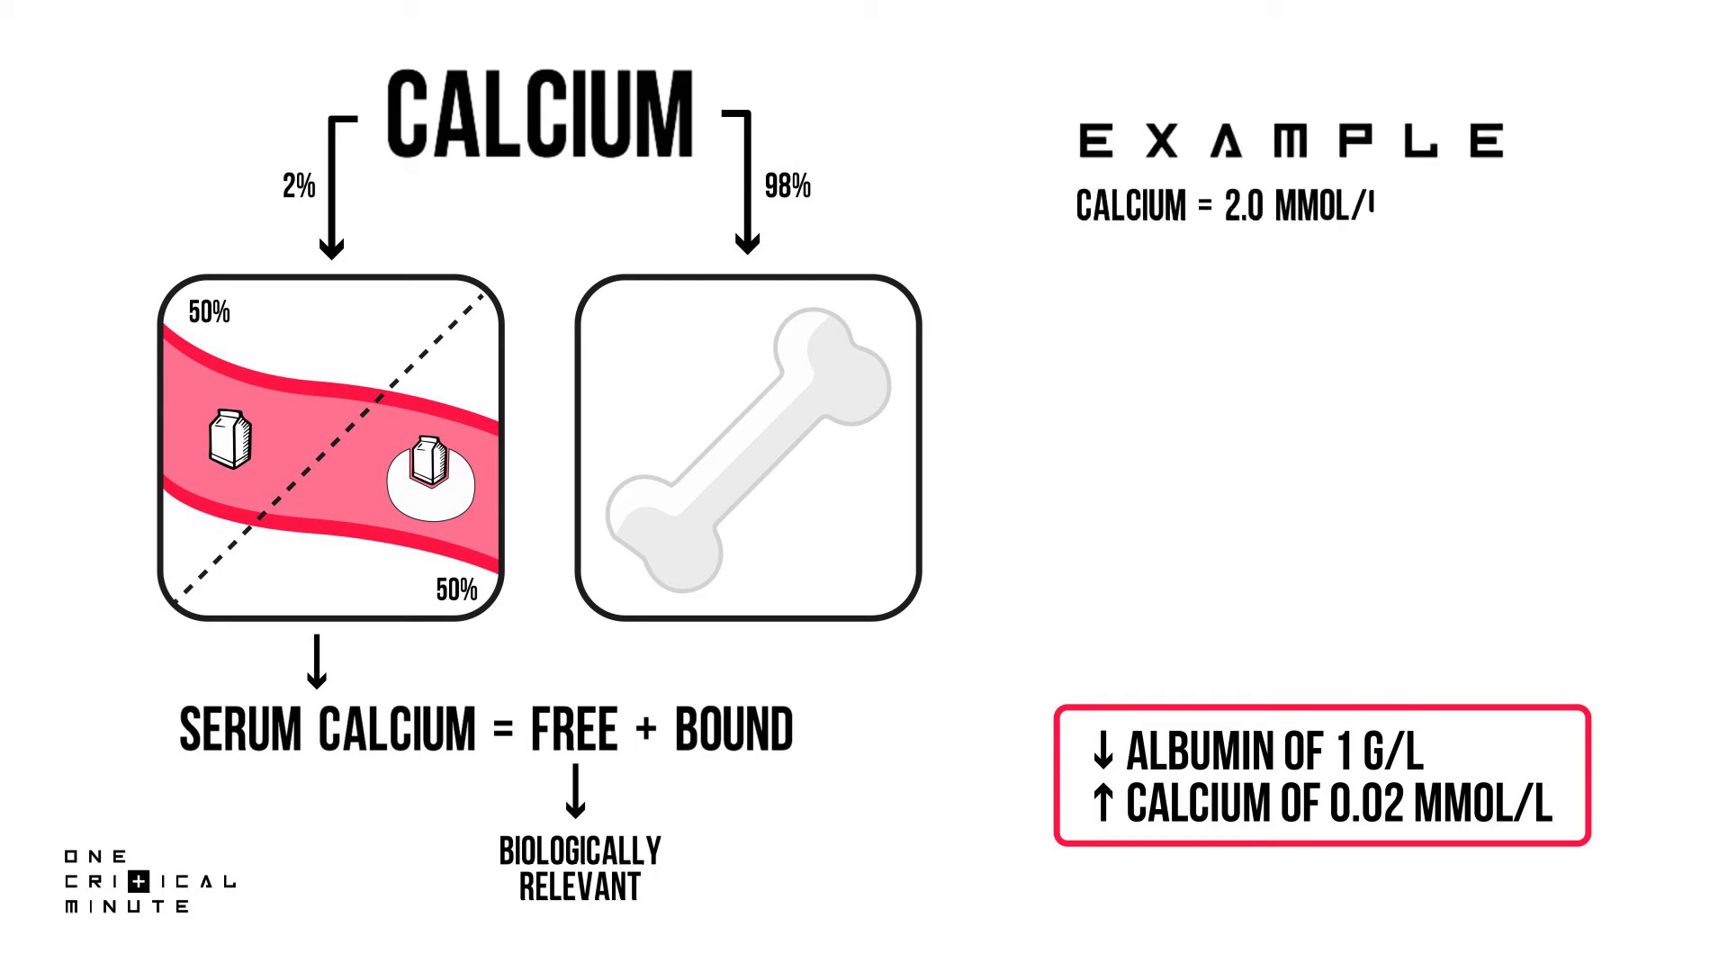
{"action": "type", "text": "ALBUMIN = 30 G/L"}
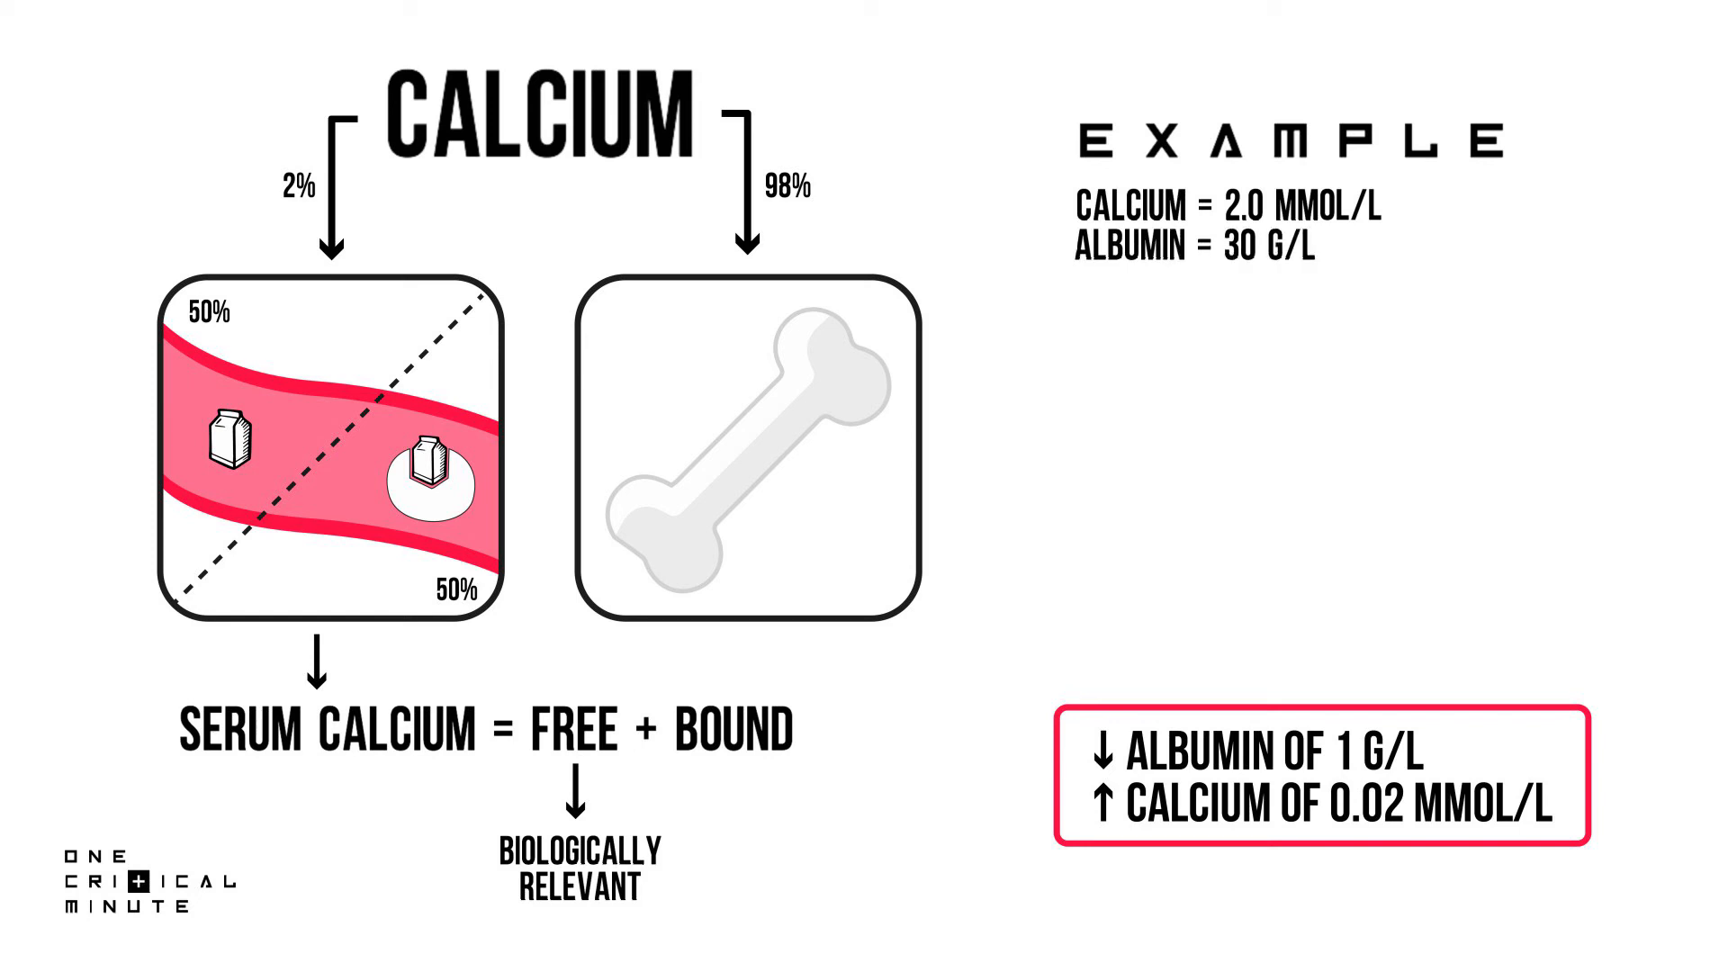
{"action": "type", "text": "ALBU"}
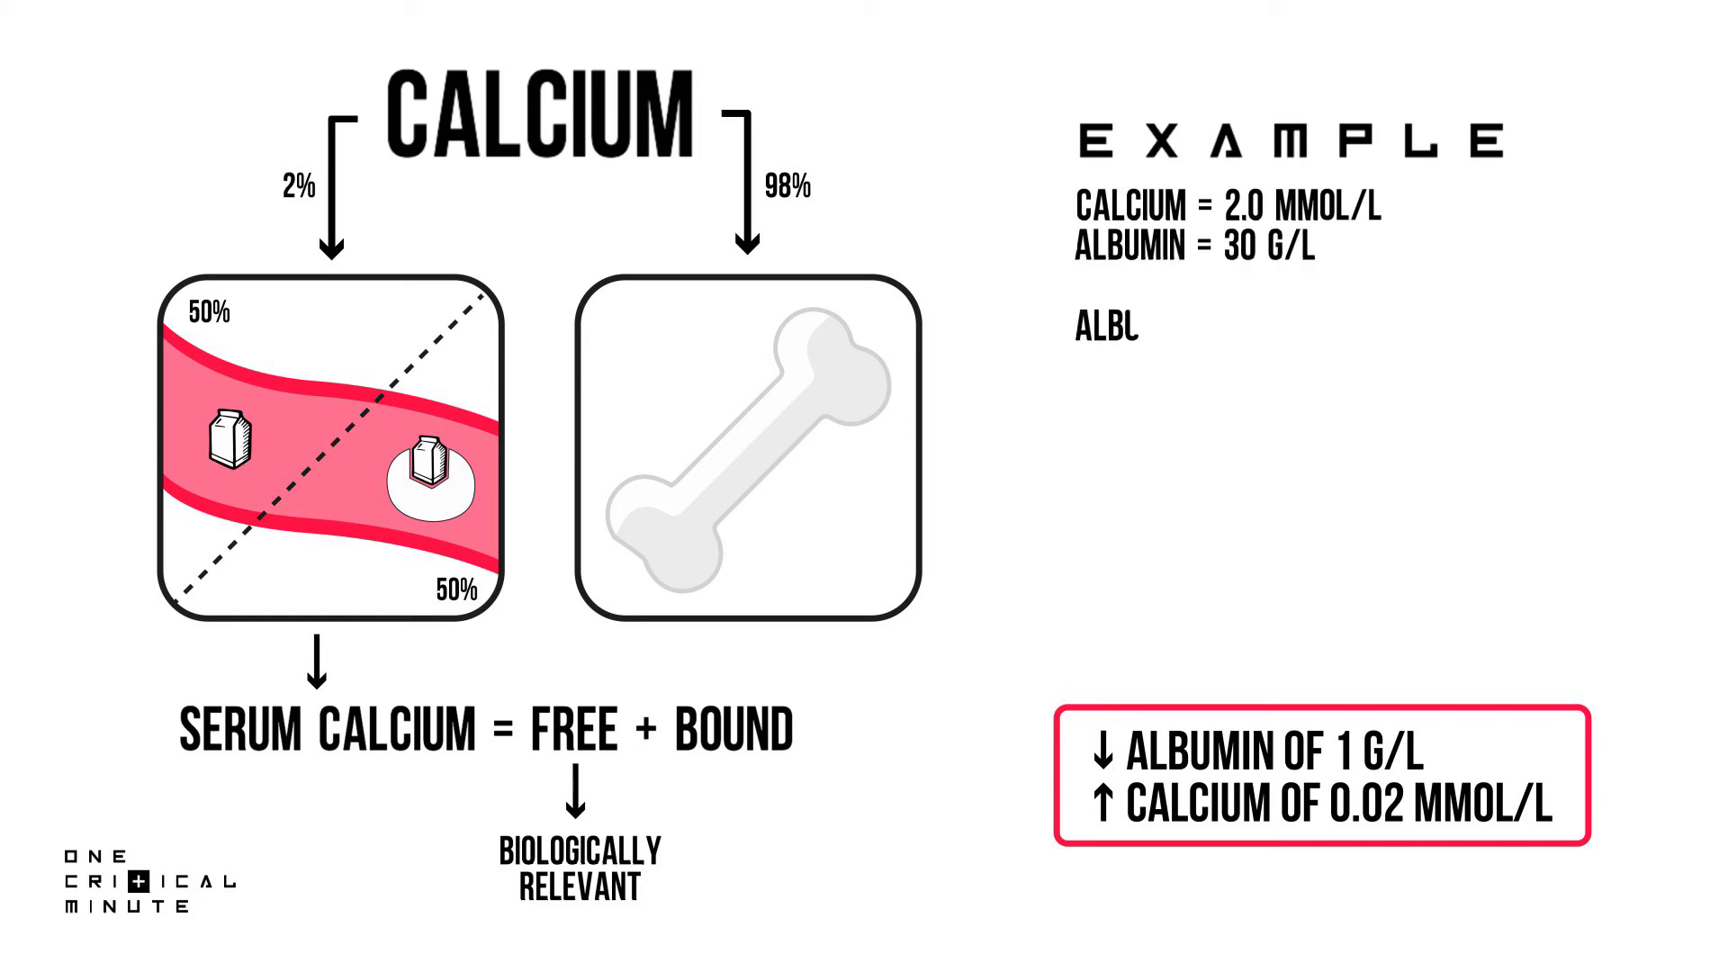